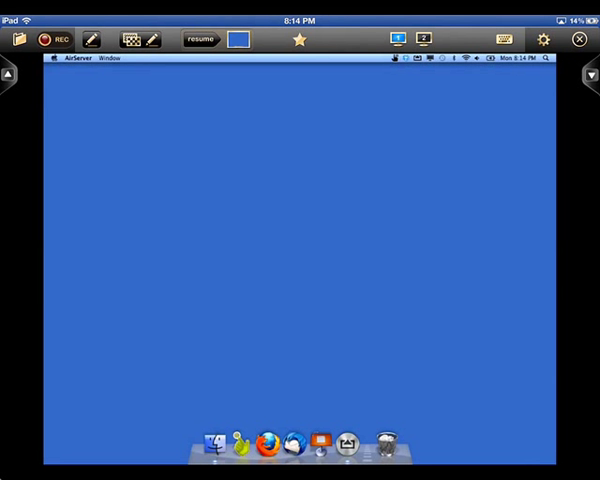
# Bring up the Recording popover with its start-recording and view-recordings options.
pyautogui.click(60, 42)
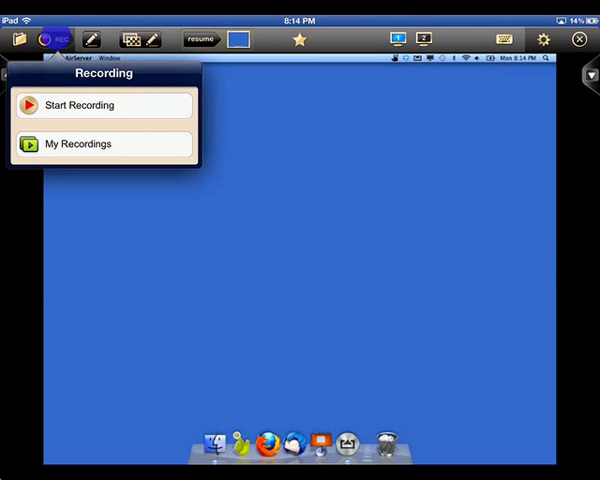
# Enter drawing mode and show the Custom backgrounds list with 'Simple Custom'.
pyautogui.click(88, 40)
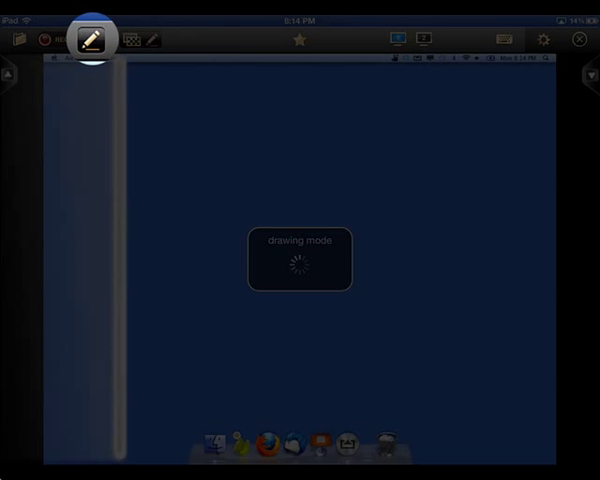
pyautogui.click(88, 40)
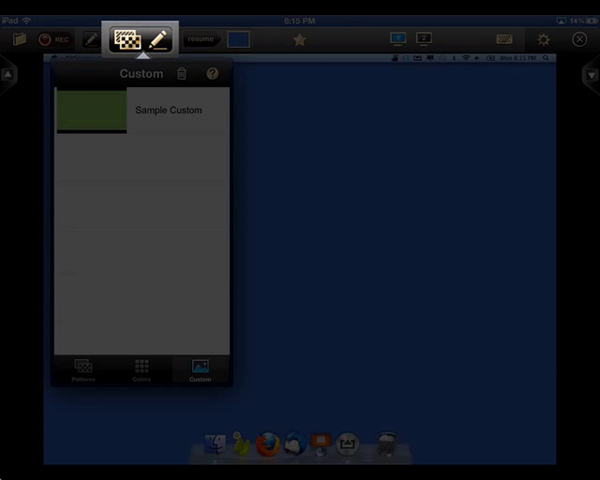
# Browse the background Patterns and Colors, dismiss the picker, then bring up the empty Quick Launch list.
pyautogui.click(88, 376)
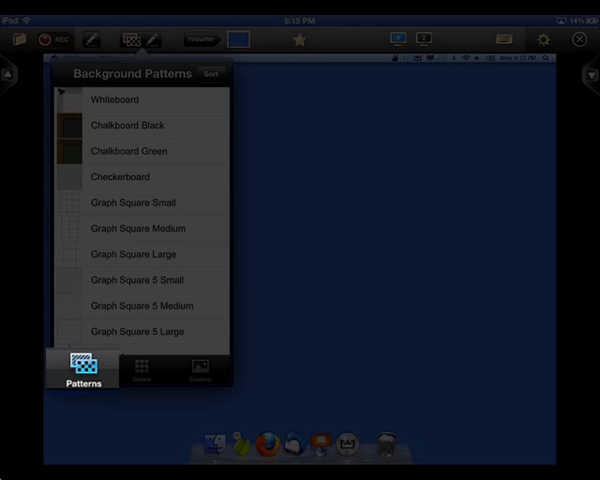
pyautogui.scroll(-3)
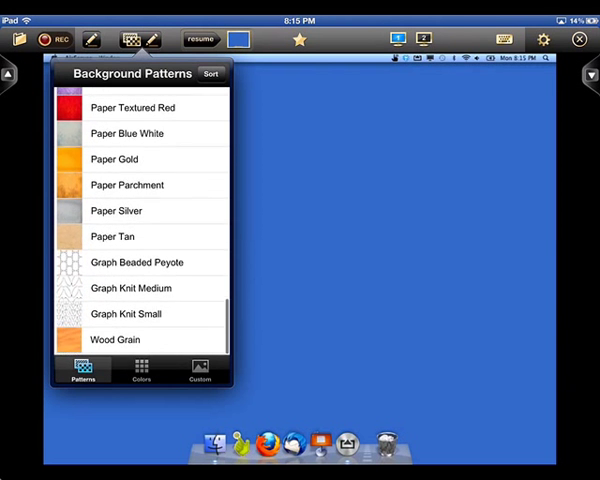
pyautogui.click(140, 368)
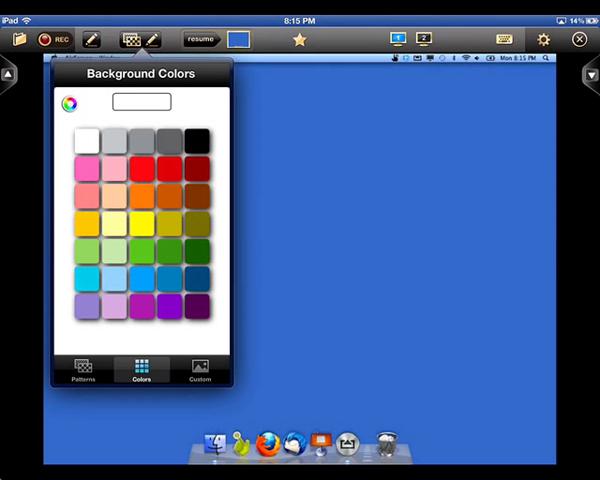
pyautogui.click(198, 372)
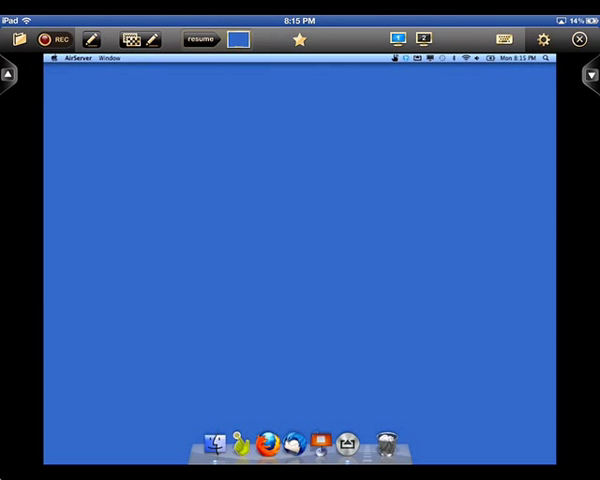
pyautogui.click(298, 40)
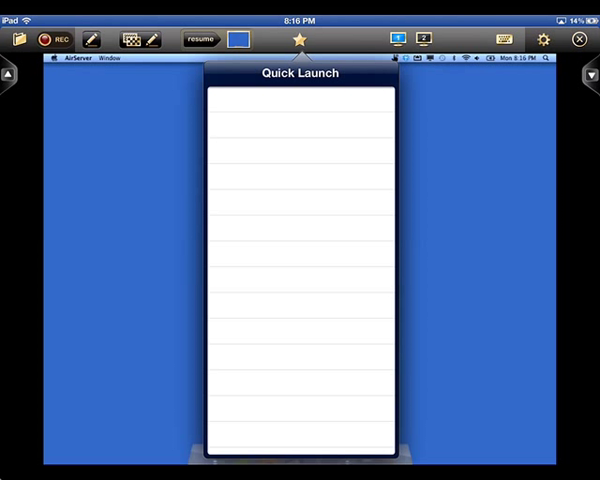
# Close Quick Launch and enter drawing mode on slide 1 of 1 with the pen toolbar.
pyautogui.click(298, 40)
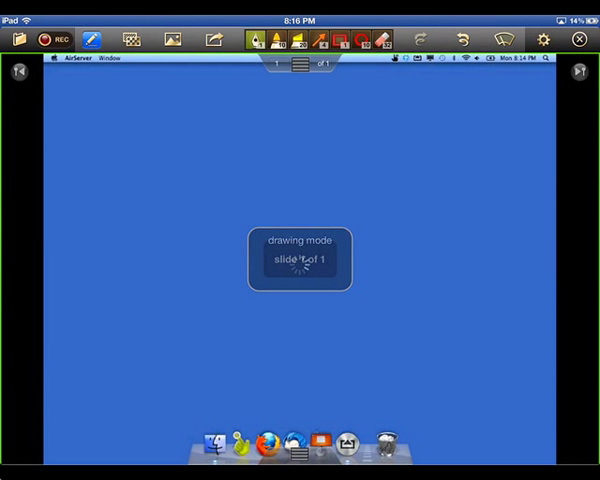
pyautogui.click(172, 36)
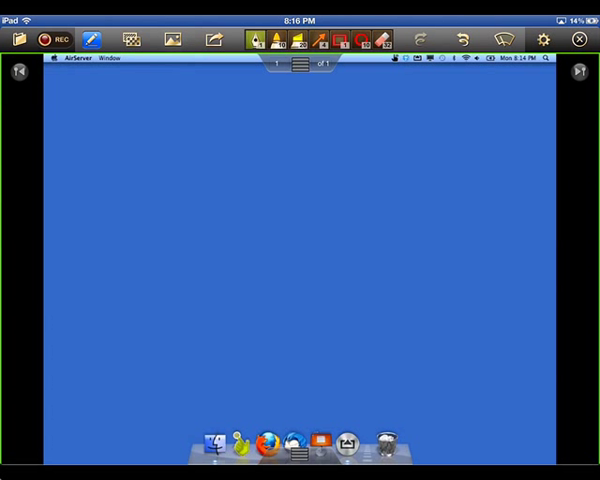
pyautogui.click(206, 38)
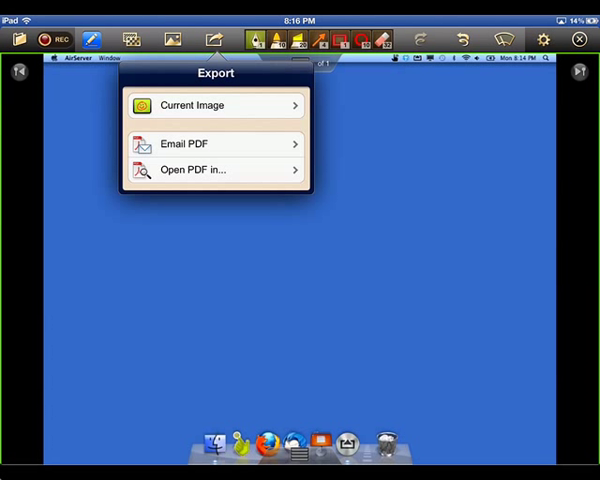
pyautogui.click(208, 104)
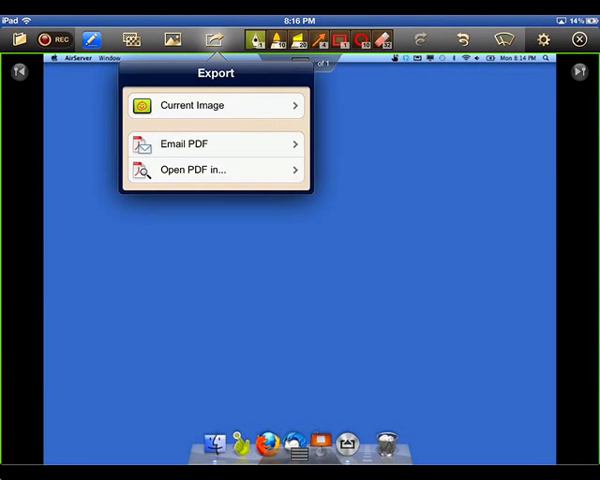
pyautogui.click(194, 168)
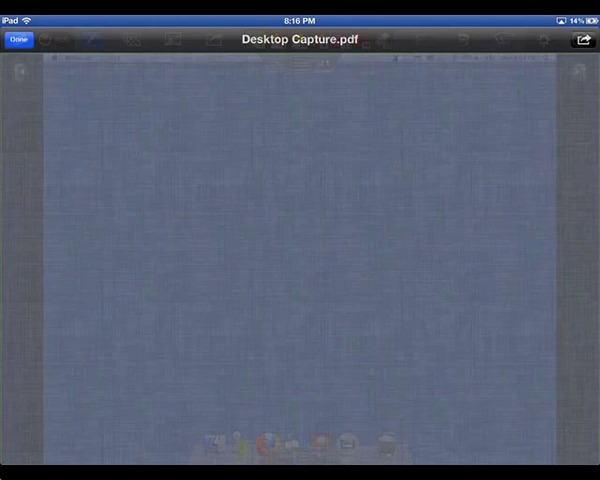
pyautogui.click(584, 40)
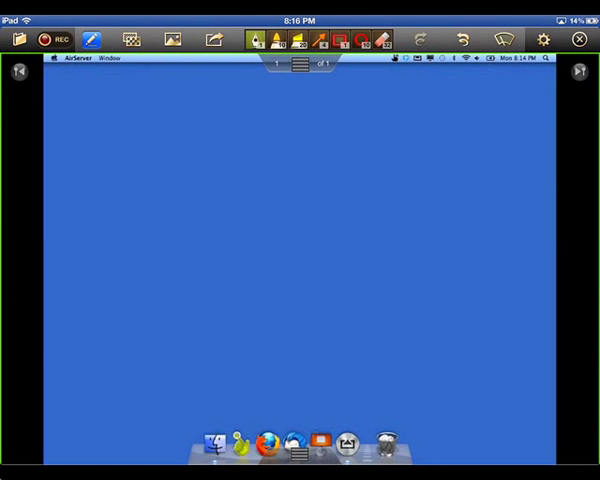
# Pick a black pen and scribble several wavy strokes across the slide.
pyautogui.click(272, 44)
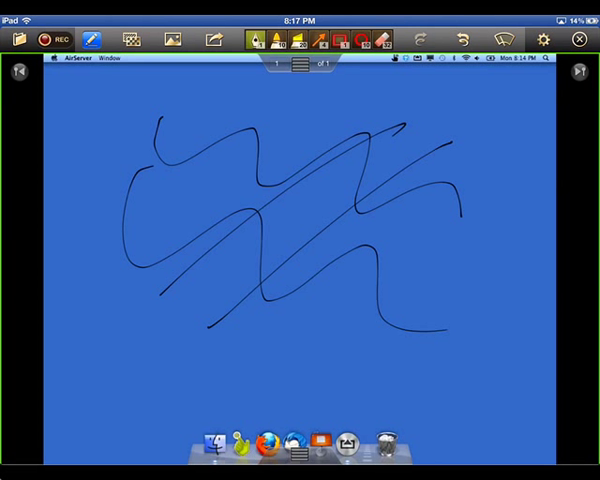
# Clear the slide using 'Erase all strokes', leaving the blank blue desktop view.
pyautogui.click(492, 38)
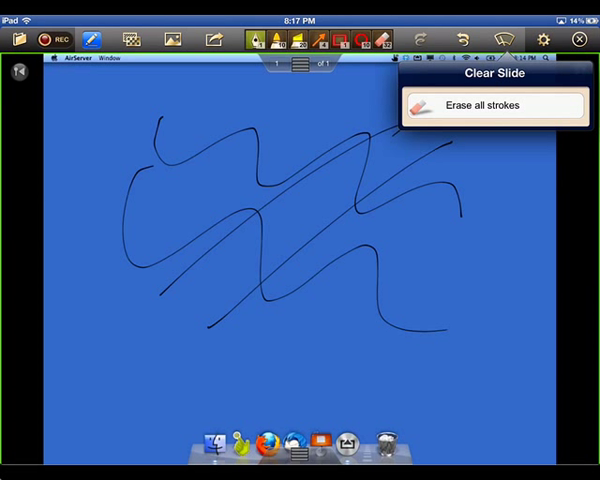
pyautogui.click(490, 104)
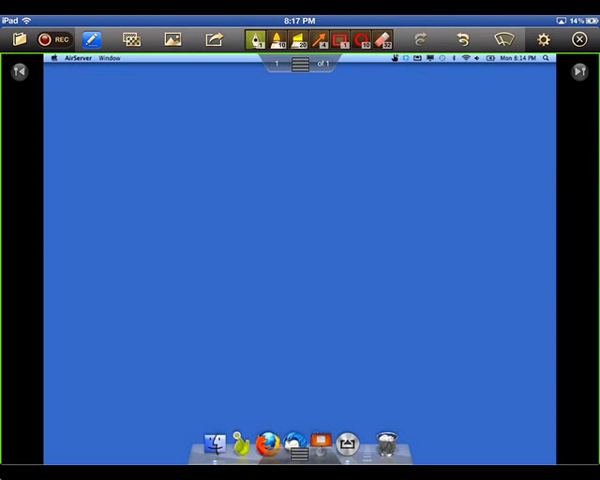